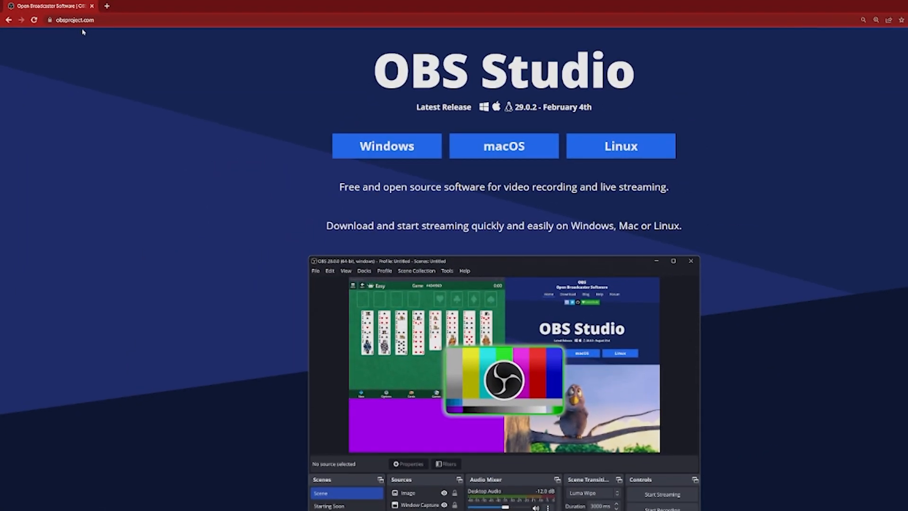
# - Zoom in on the obsproject.com download page in Chrome
pyautogui.press('ctrl+plus')
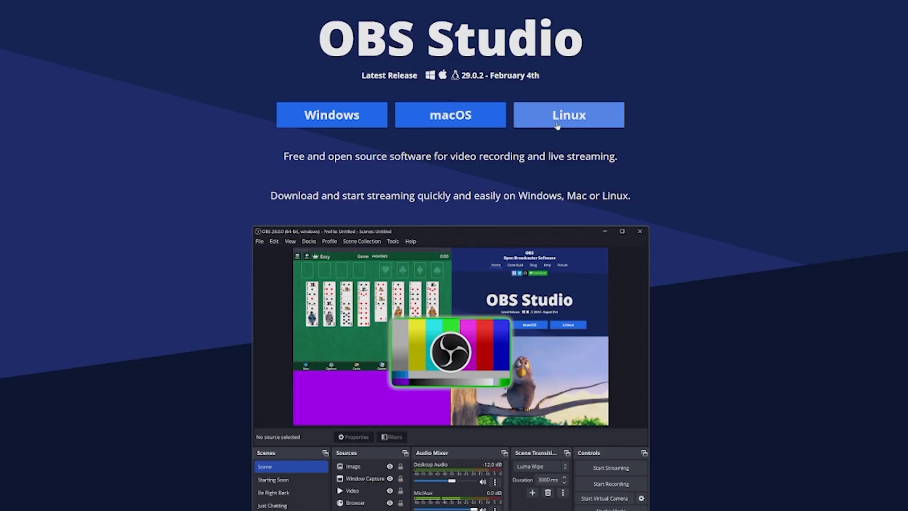
pyautogui.moveTo(331, 114)
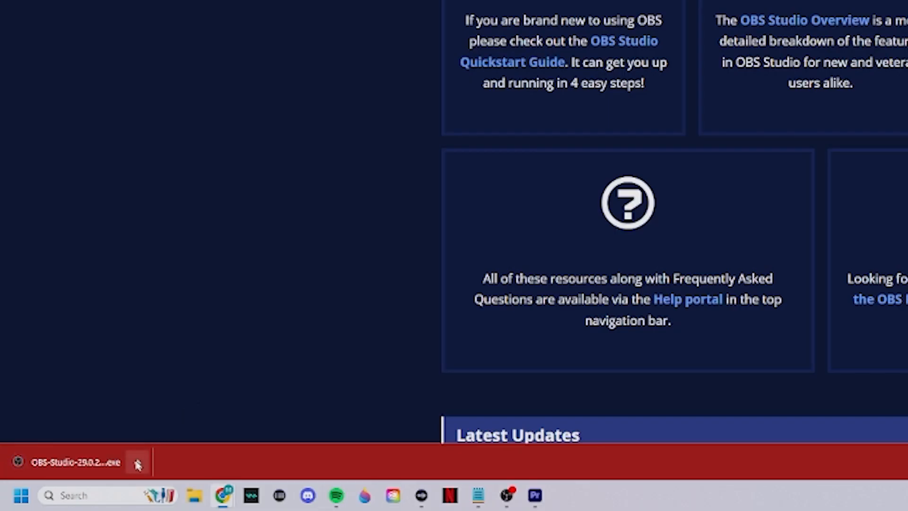
# - Run the downloaded OBS-Studio .exe installer from Chrome's download bar
pyautogui.click(137, 462)
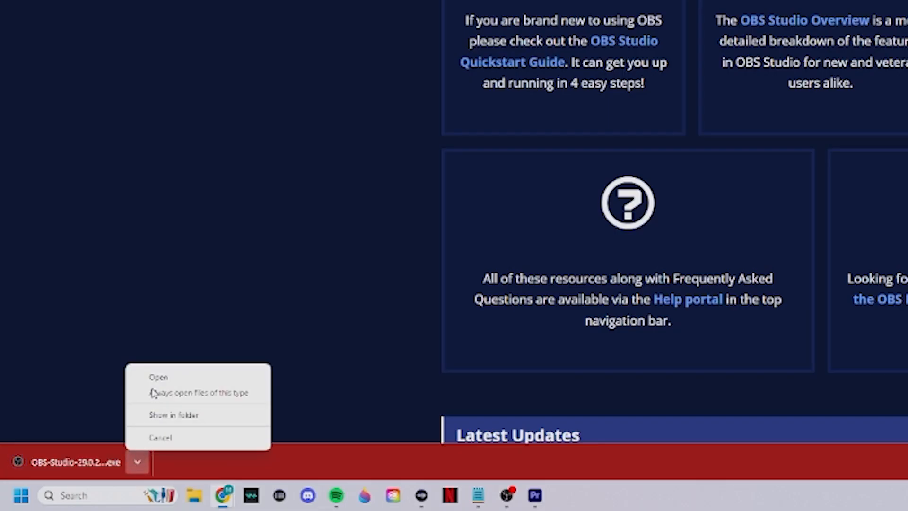
pyautogui.click(159, 377)
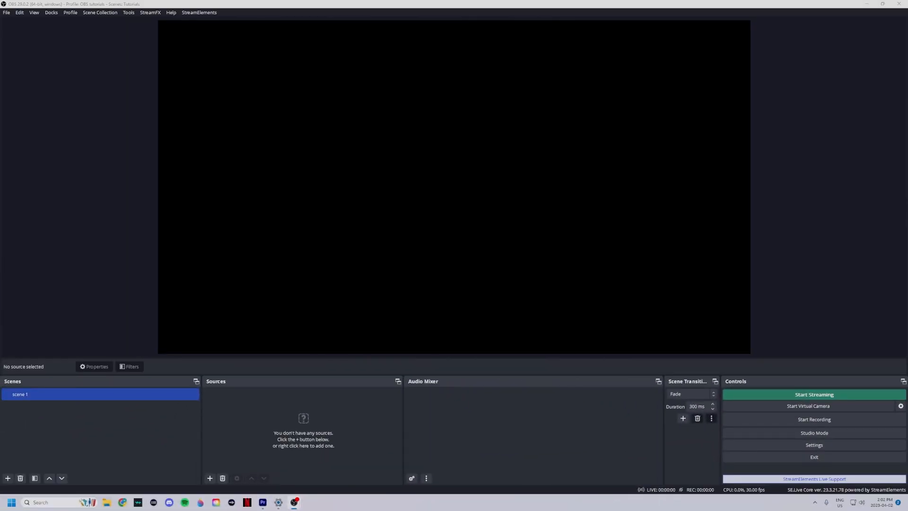
pyautogui.moveTo(534, 287)
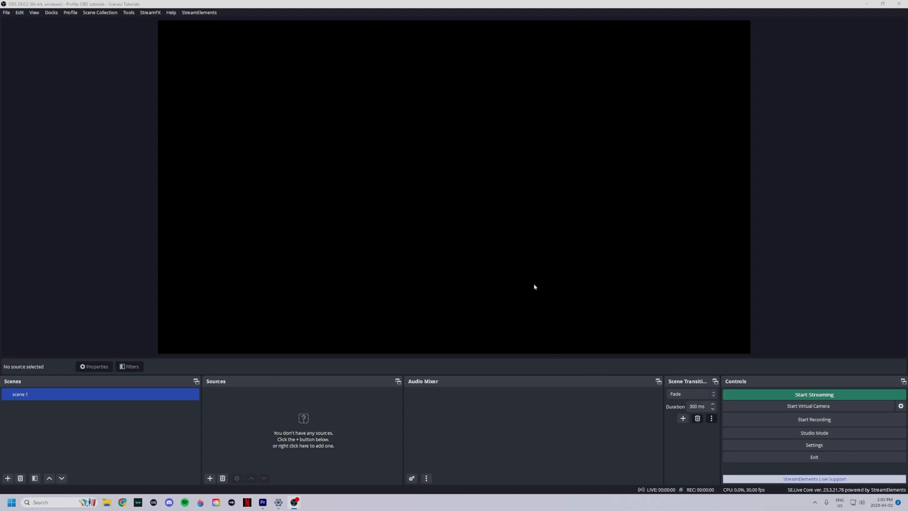
pyautogui.moveTo(330, 337)
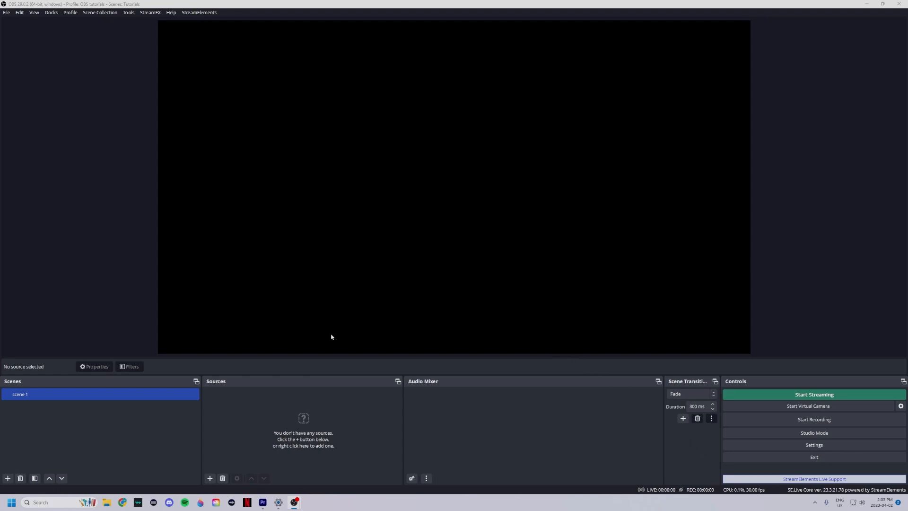
pyautogui.moveTo(94, 431)
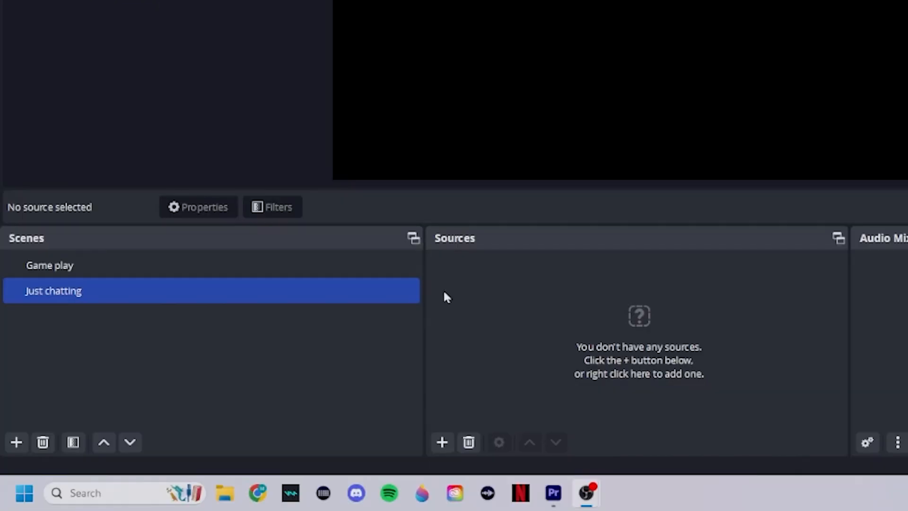
# - Select the Game play scene in the Scenes dock
pyautogui.doubleClick(53, 290)
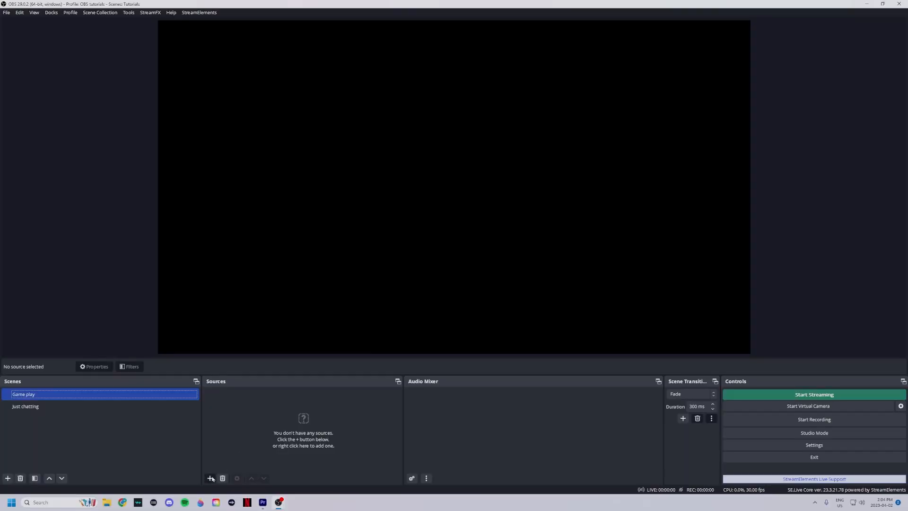
# - Add a Video Capture Device source named 'Webcam' to the Game play scene
pyautogui.click(211, 478)
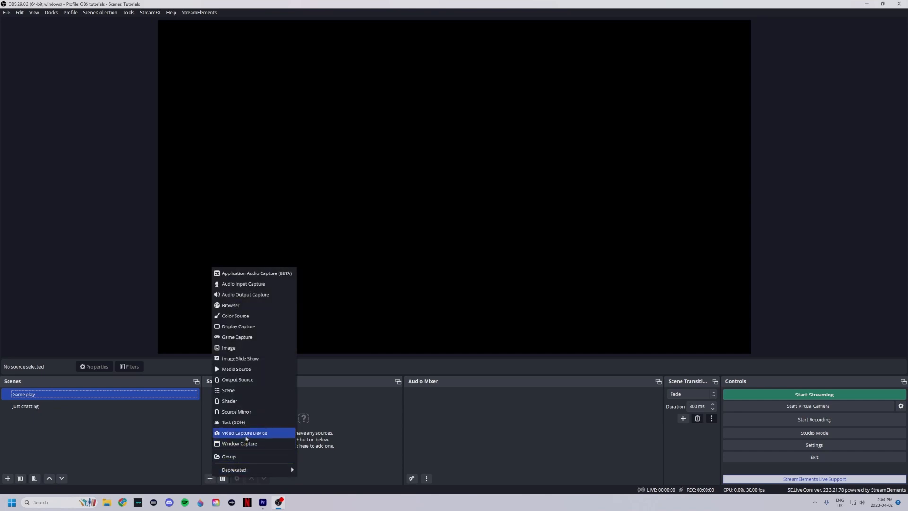
pyautogui.click(244, 432)
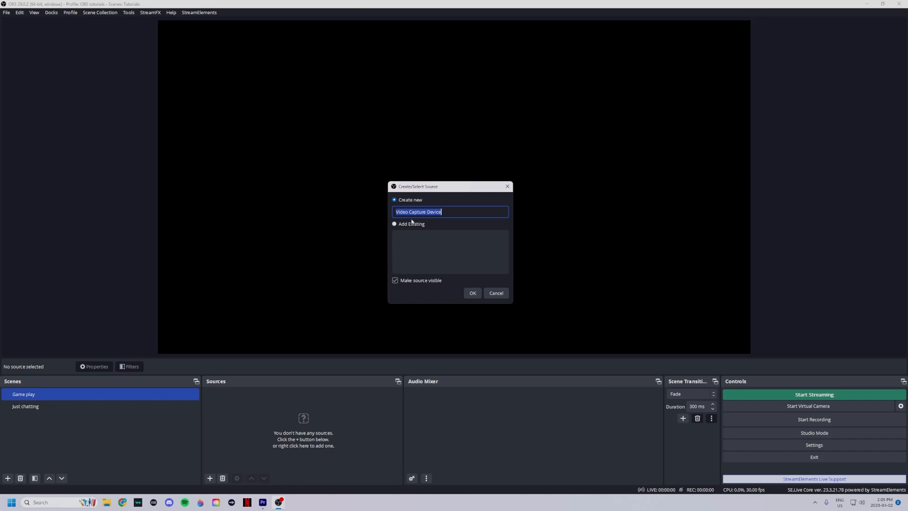
pyautogui.write('Webca')
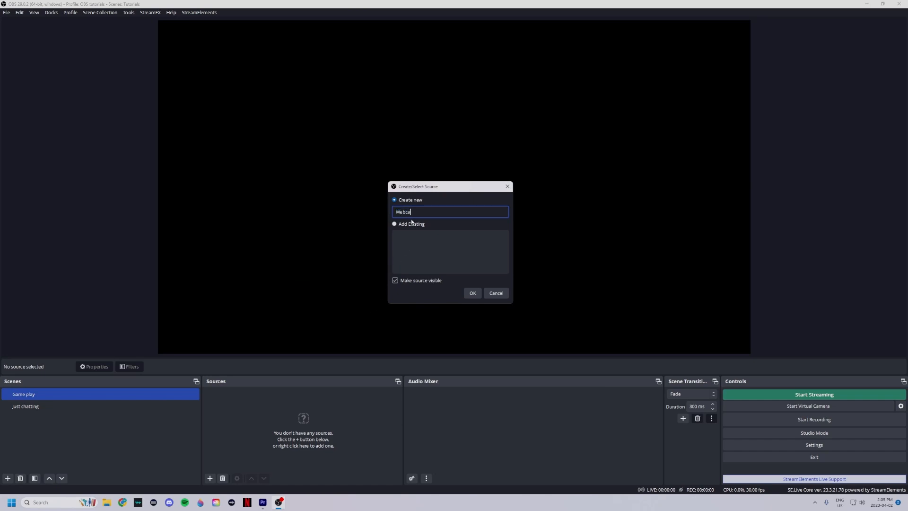
pyautogui.write('m')
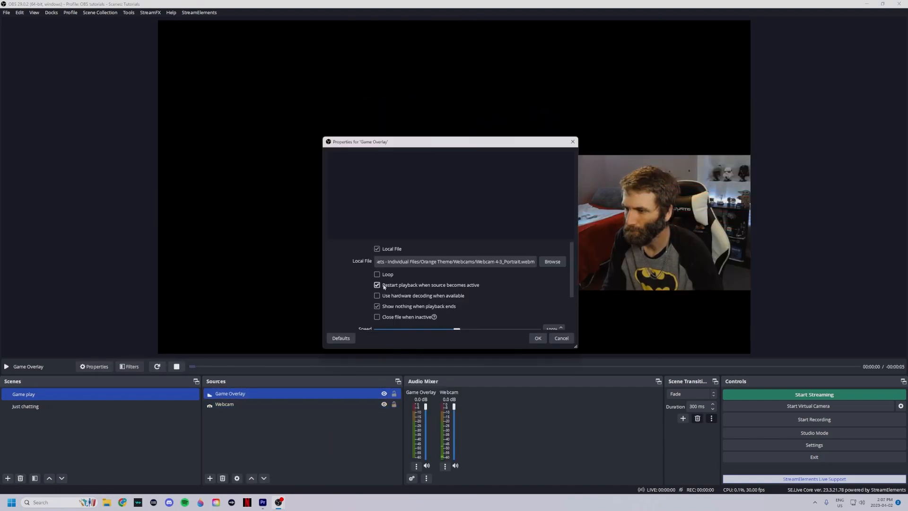
pyautogui.click(537, 338)
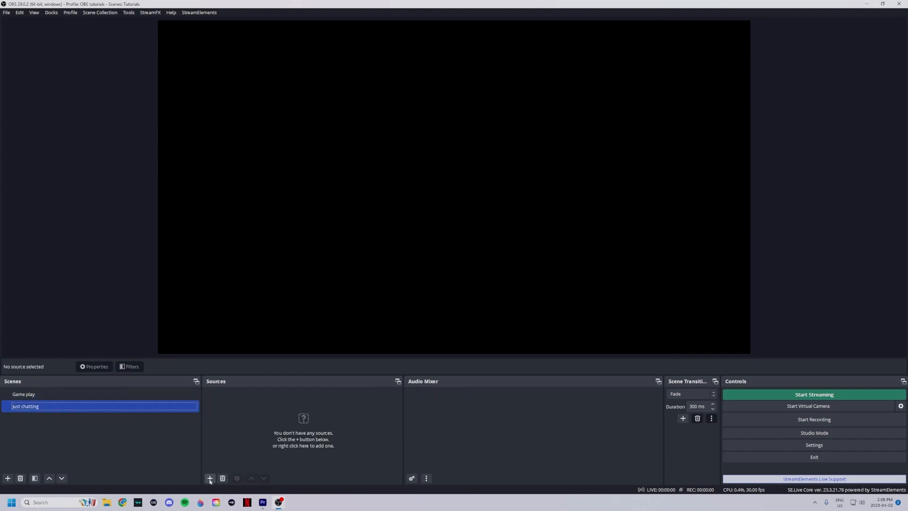
# - Add the existing Webcam video capture source to the Just chatting scene
pyautogui.click(210, 478)
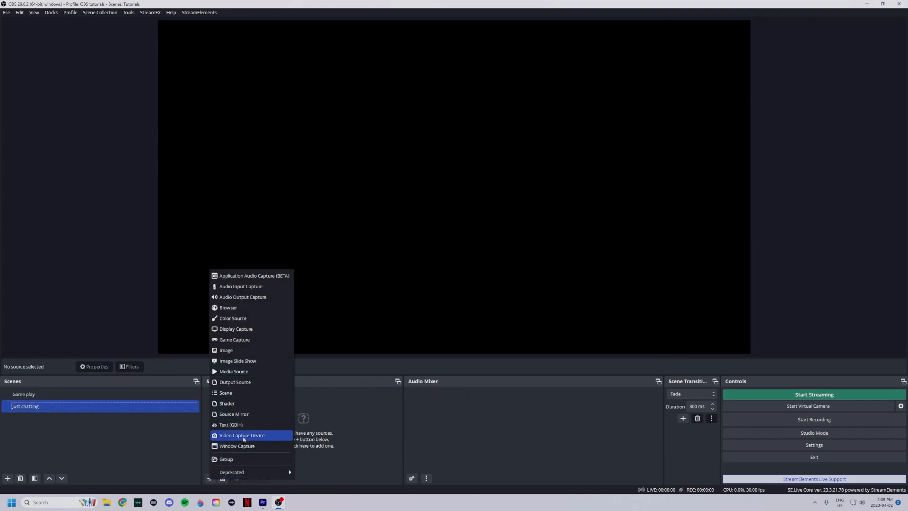
pyautogui.click(242, 435)
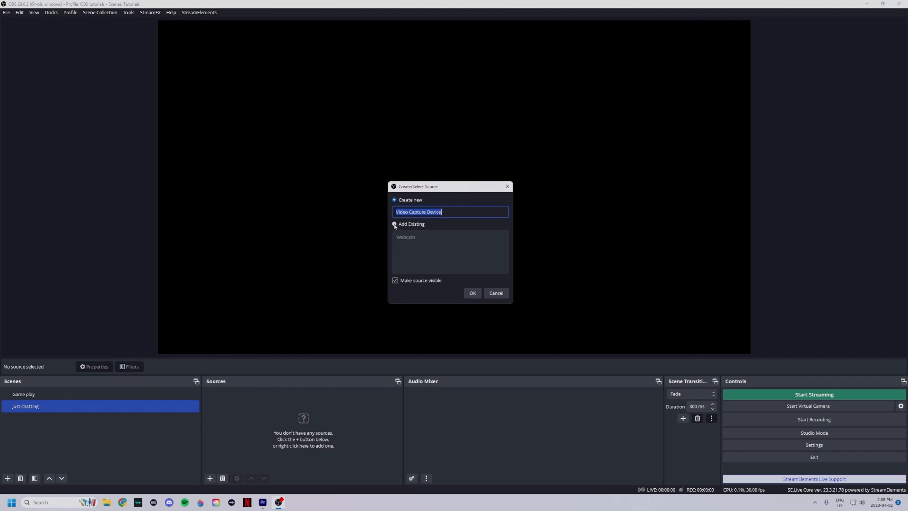
pyautogui.click(395, 224)
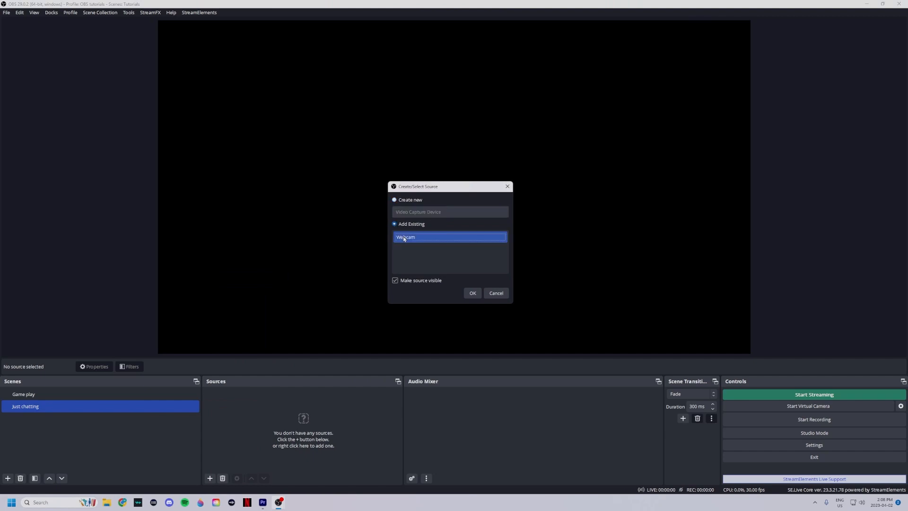
pyautogui.click(471, 292)
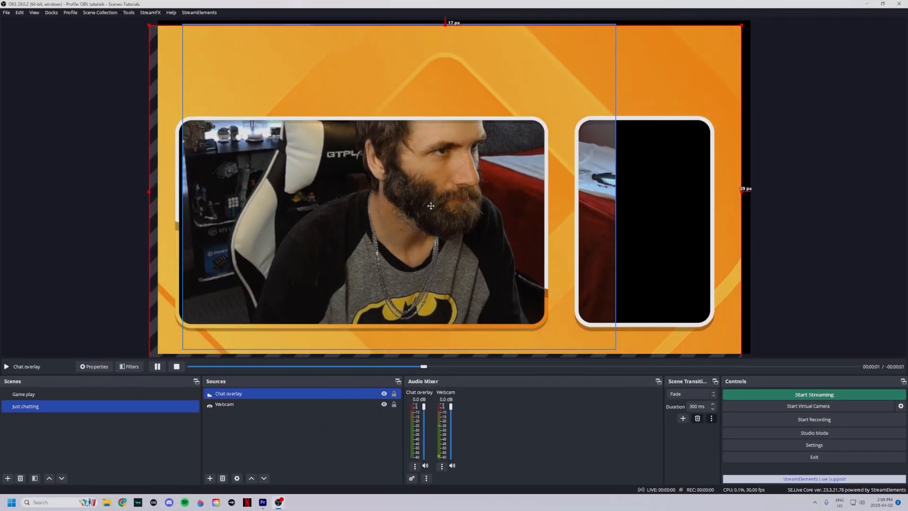
# - Start adding a Microphone Audio Input Capture source to the Game play scene
pyautogui.click(225, 403)
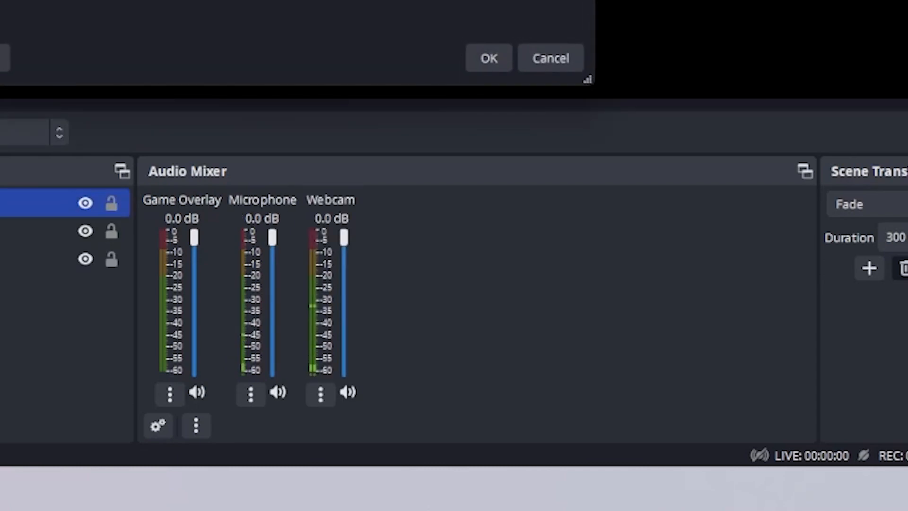
# - Confirm the Microphone source properties with OK
pyautogui.click(488, 57)
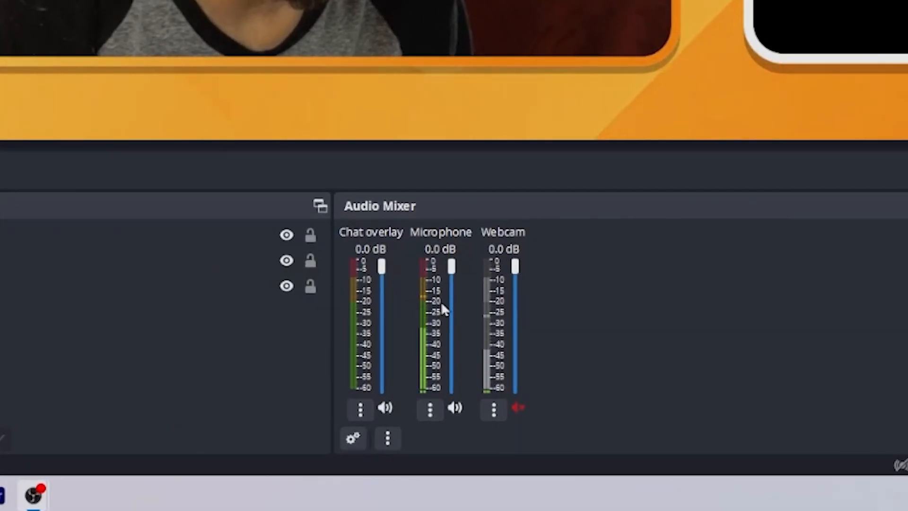
pyautogui.moveTo(440, 313)
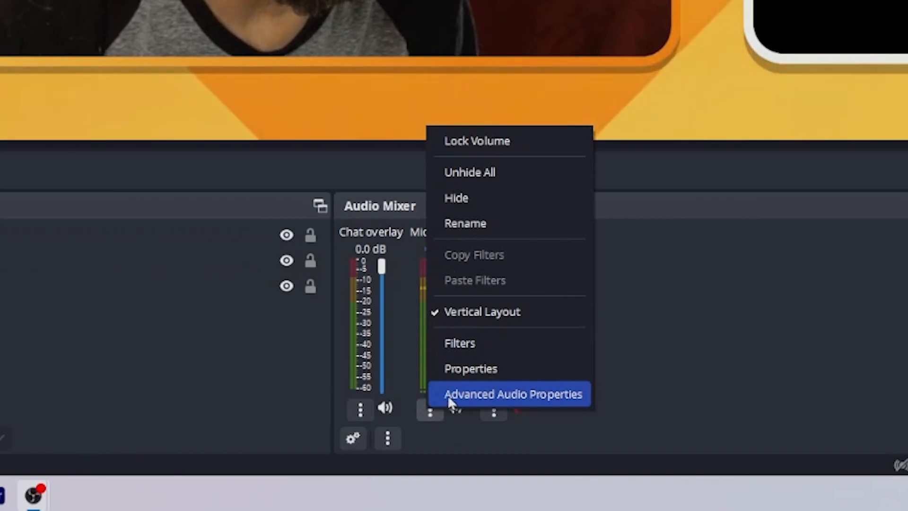
# - Add a Compressor filter to the Microphone from its audio Filters dialog
pyautogui.click(460, 342)
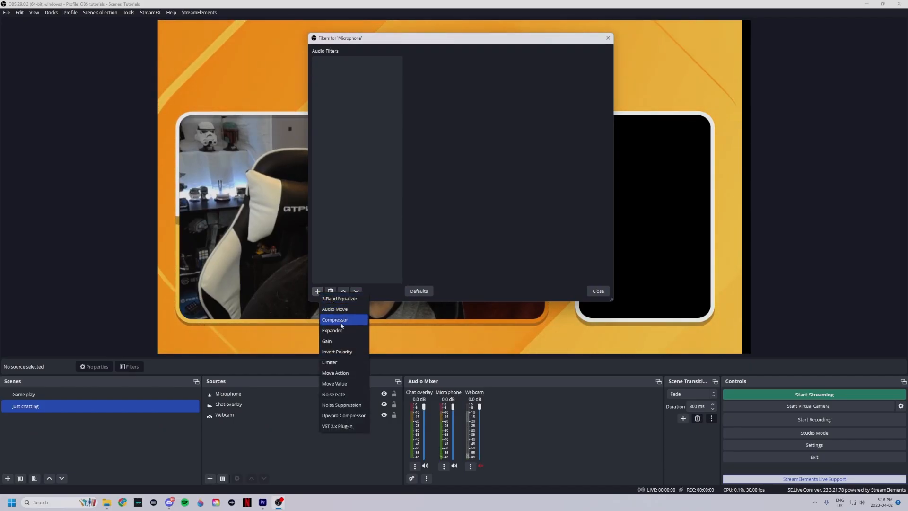
pyautogui.click(335, 319)
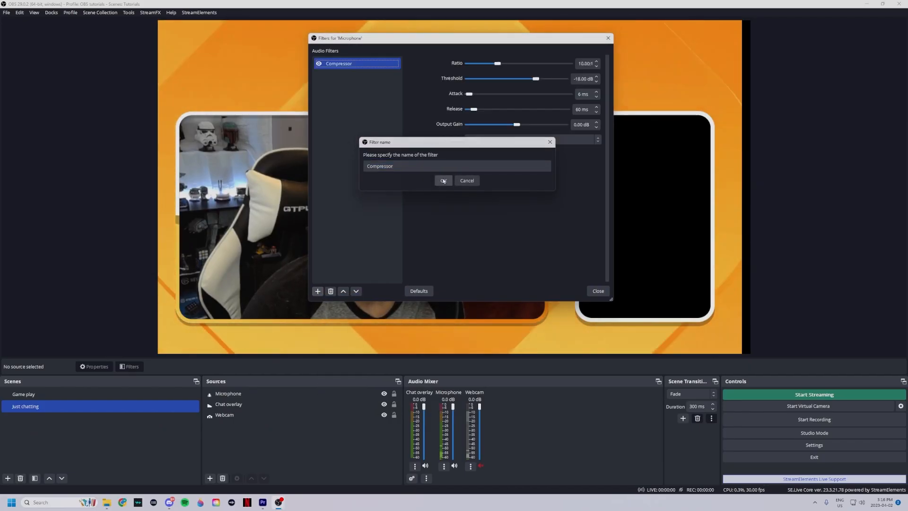